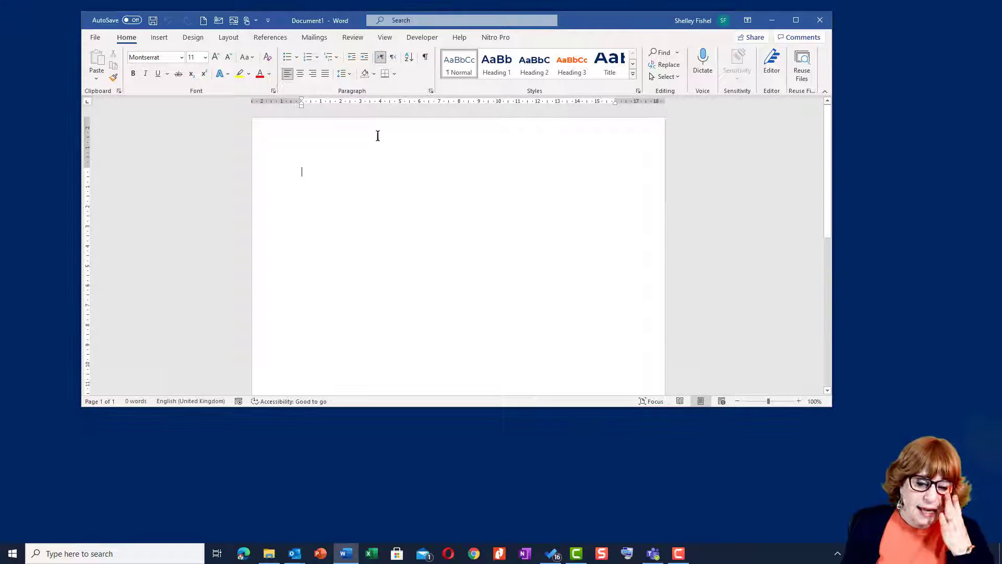
Step: Start a Labels mail merge from the Mailings ribbon's Start Mail Merge list
left_click(314, 38)
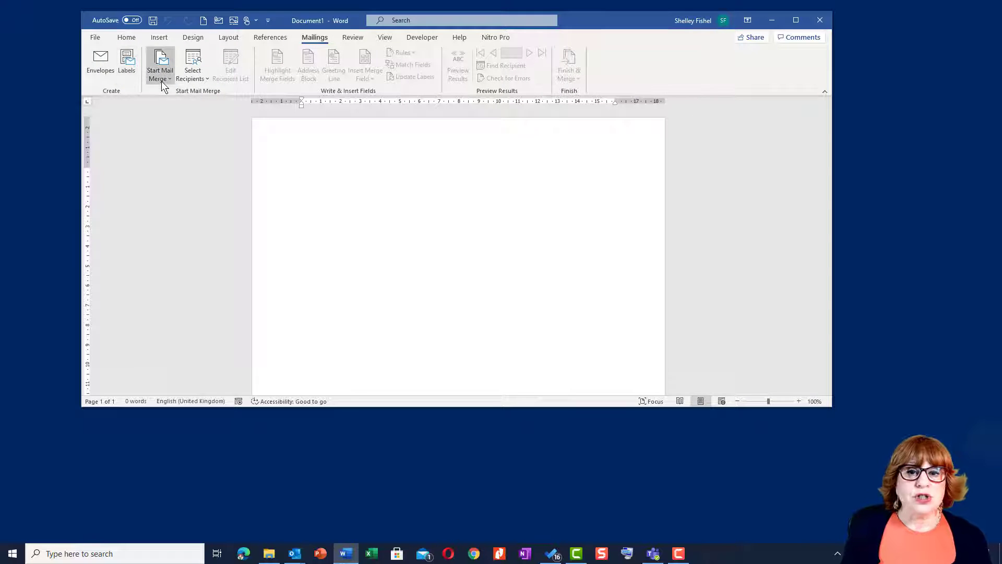
left_click(160, 64)
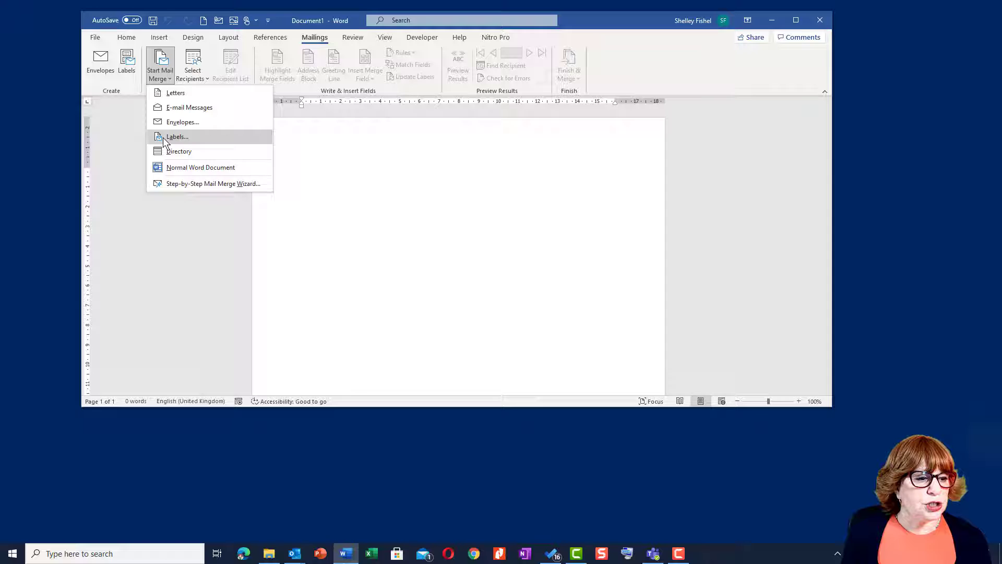
left_click(177, 135)
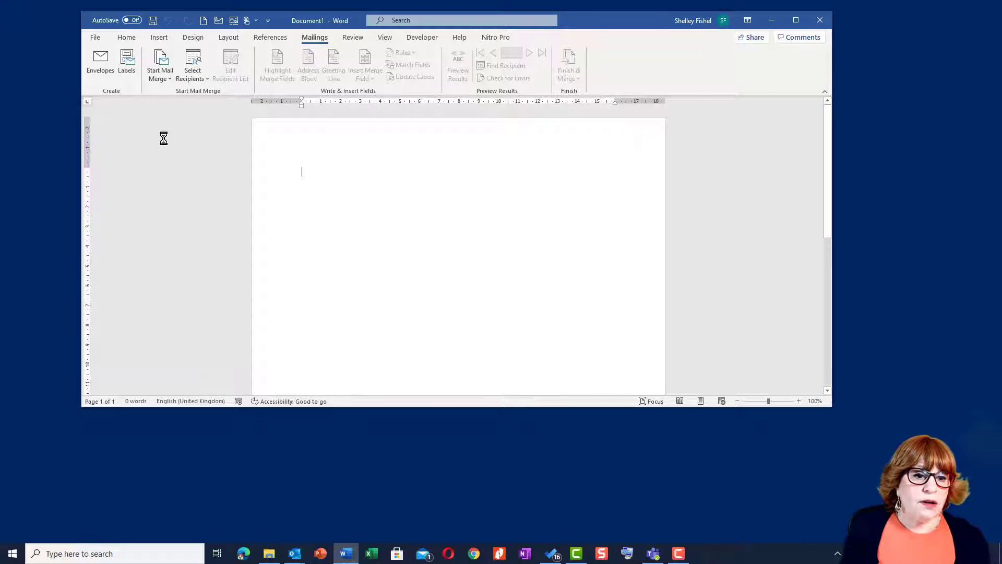
Step: Choose Avery A4/A5 as label vendor and L7160 address labels as the product
left_click(126, 61)
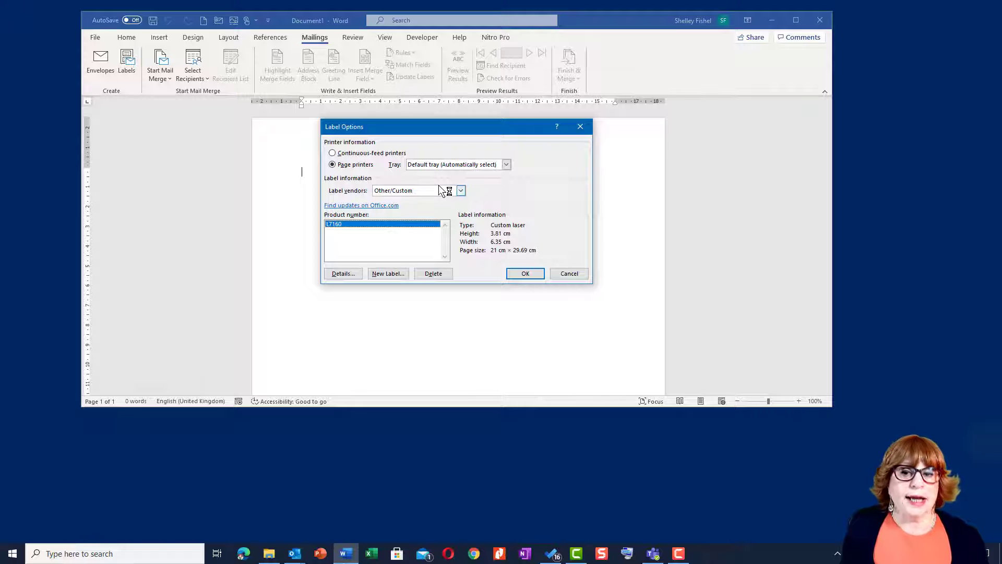
left_click(460, 190)
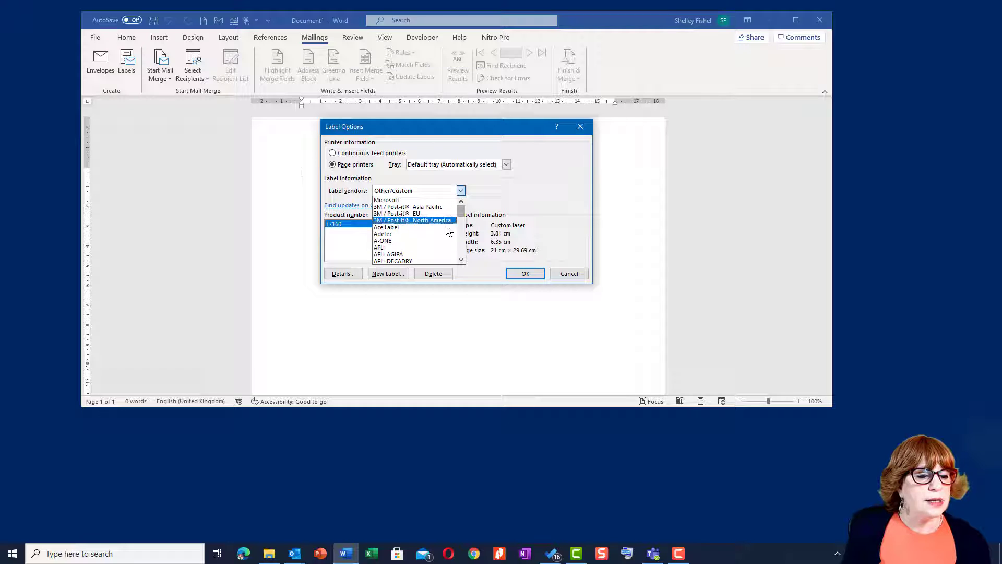
left_click(461, 260)
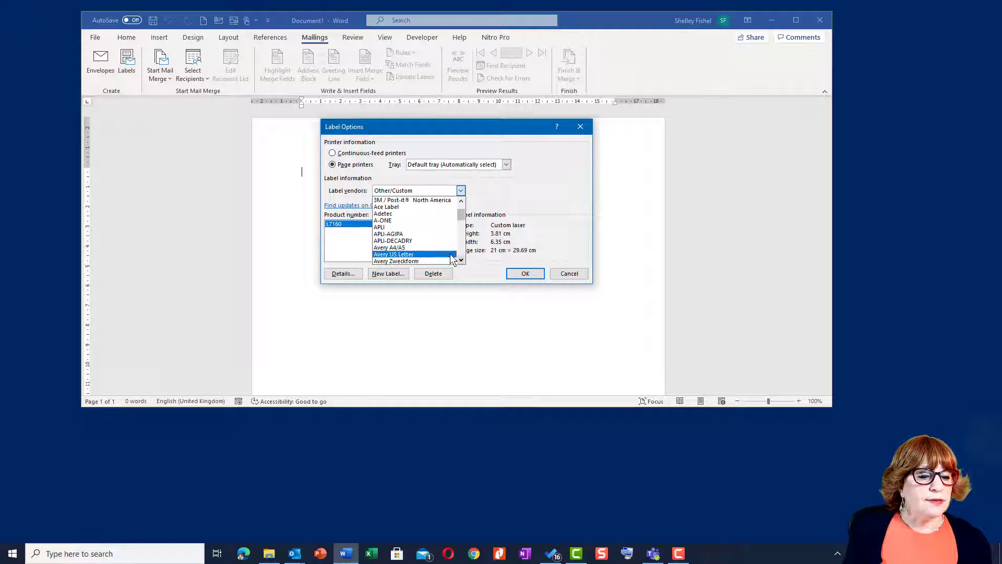
left_click(389, 248)
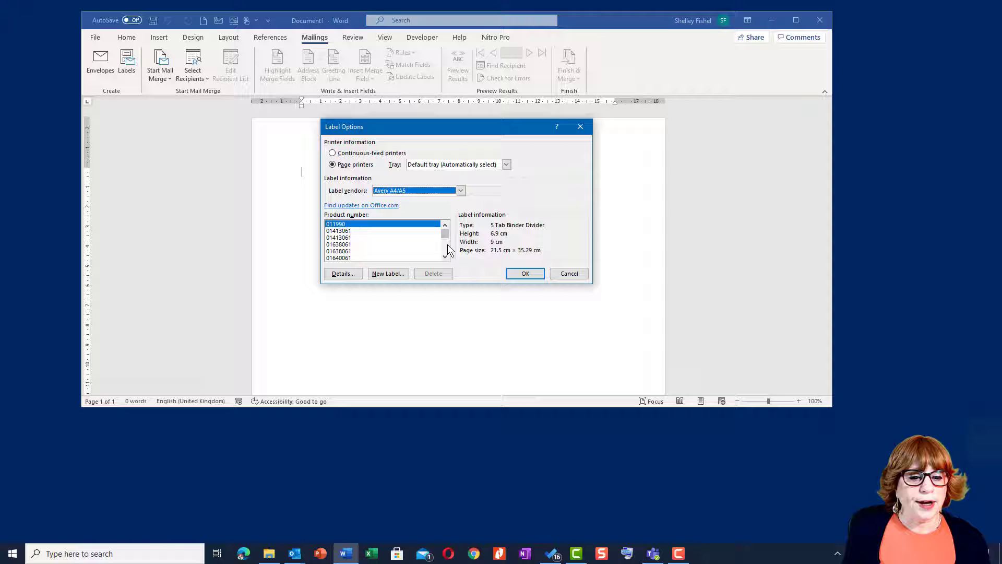
scroll("down", 3)
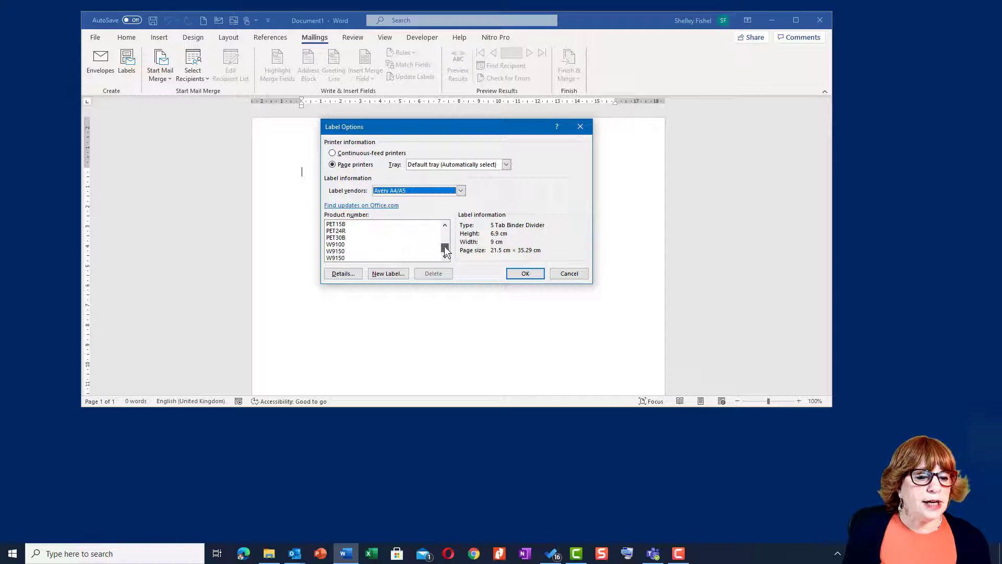
left_click(446, 258)
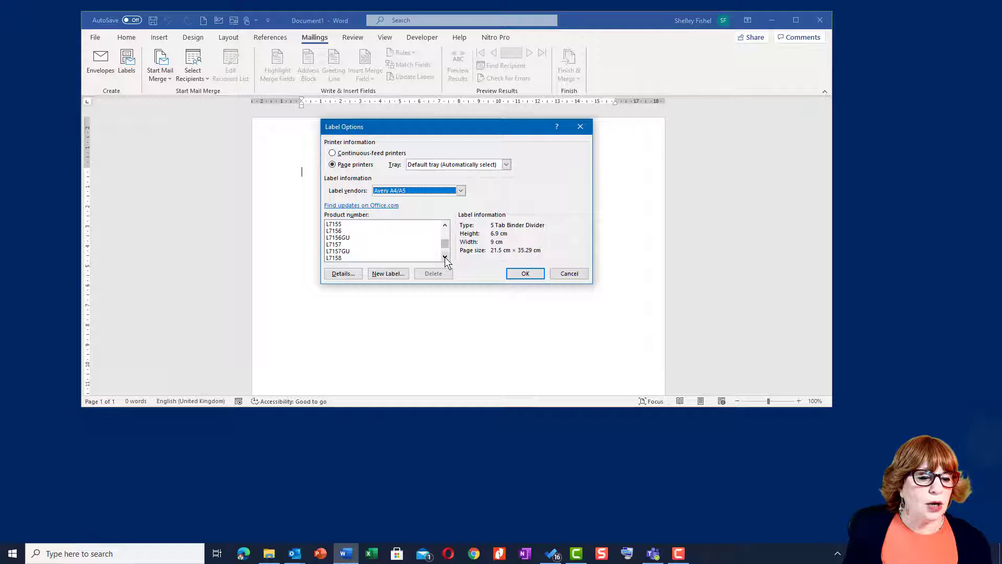
left_click(445, 257)
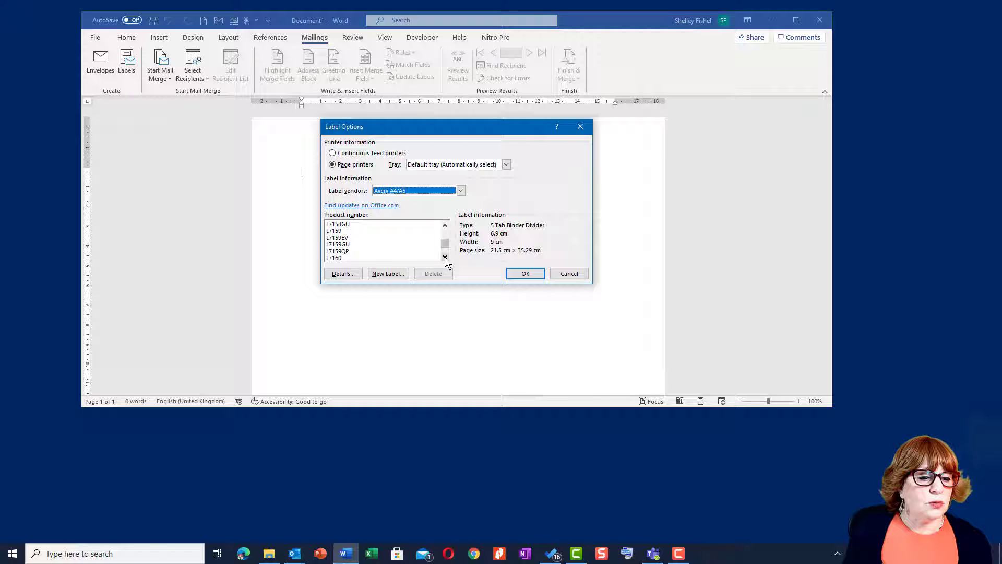
left_click(334, 258)
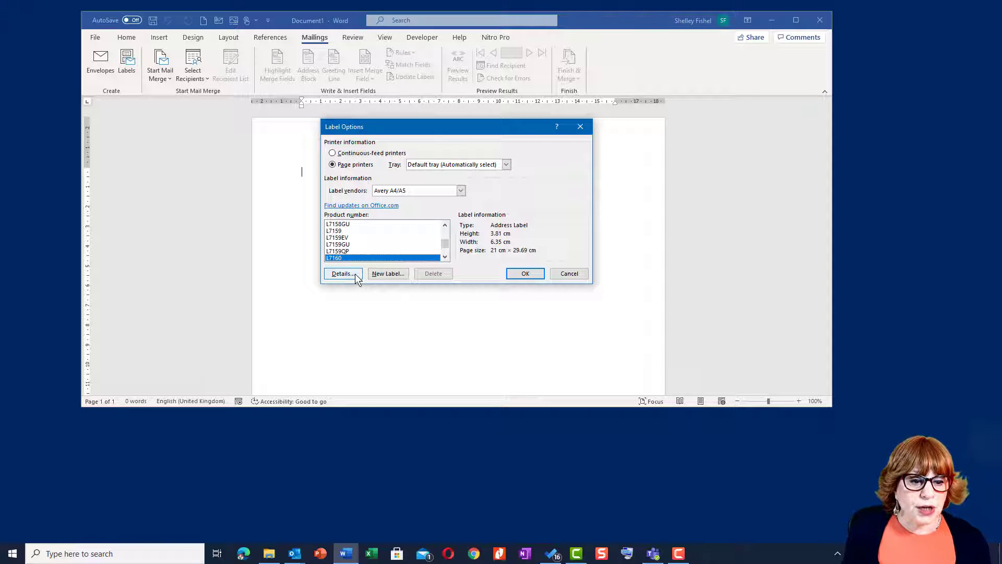
Step: Review the L7160 label measurements and accept them to build the label grid
left_click(342, 272)
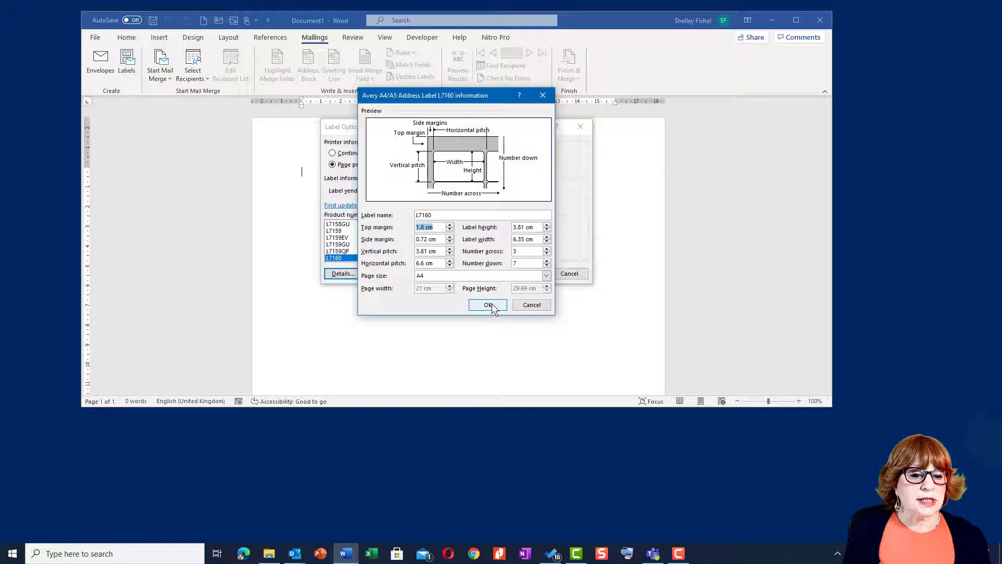
left_click(487, 304)
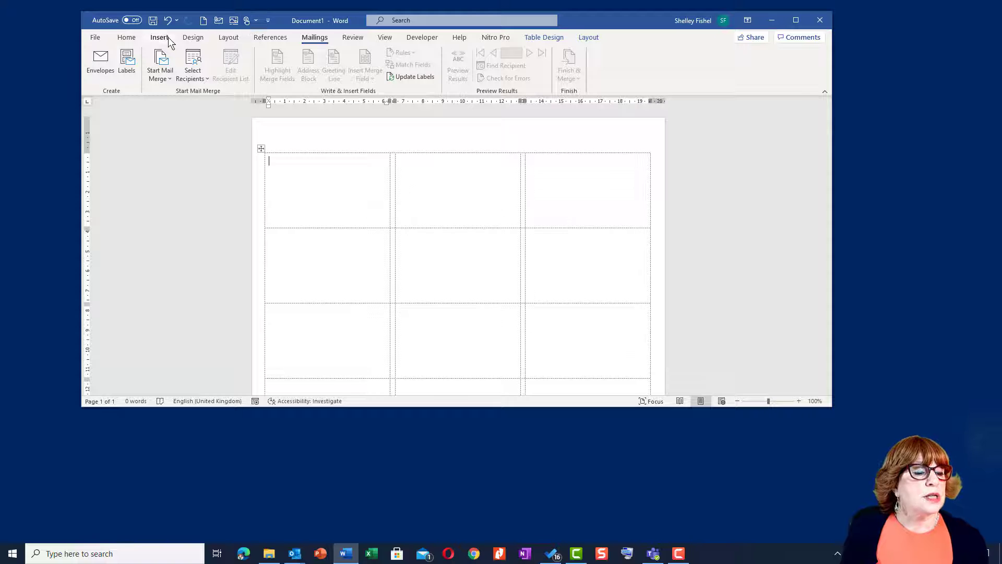
Step: Insert the tomorrowsVA logo picture from OneDrive's Logos and Graphics folder into the first label
left_click(158, 38)
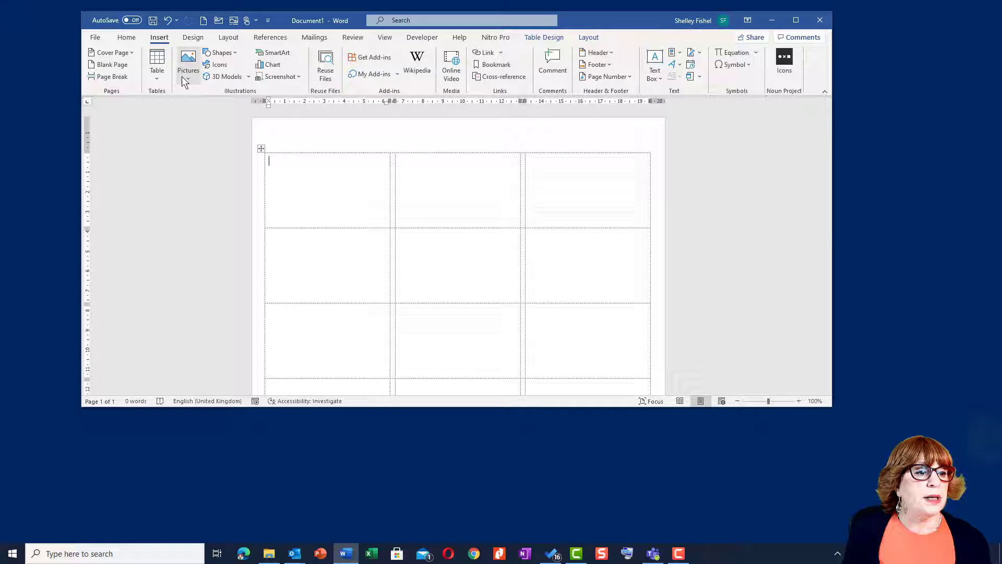
left_click(188, 61)
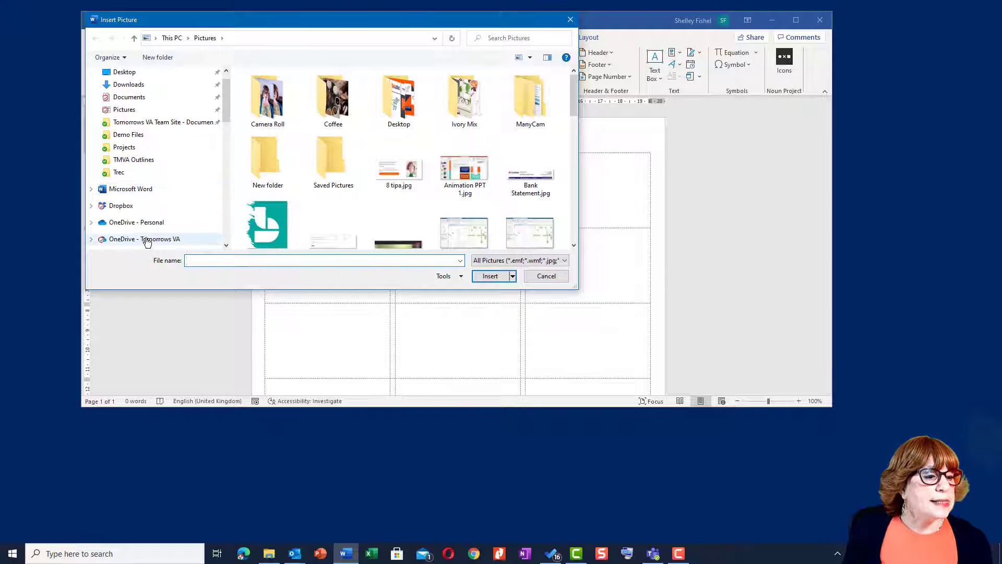
left_click(144, 238)
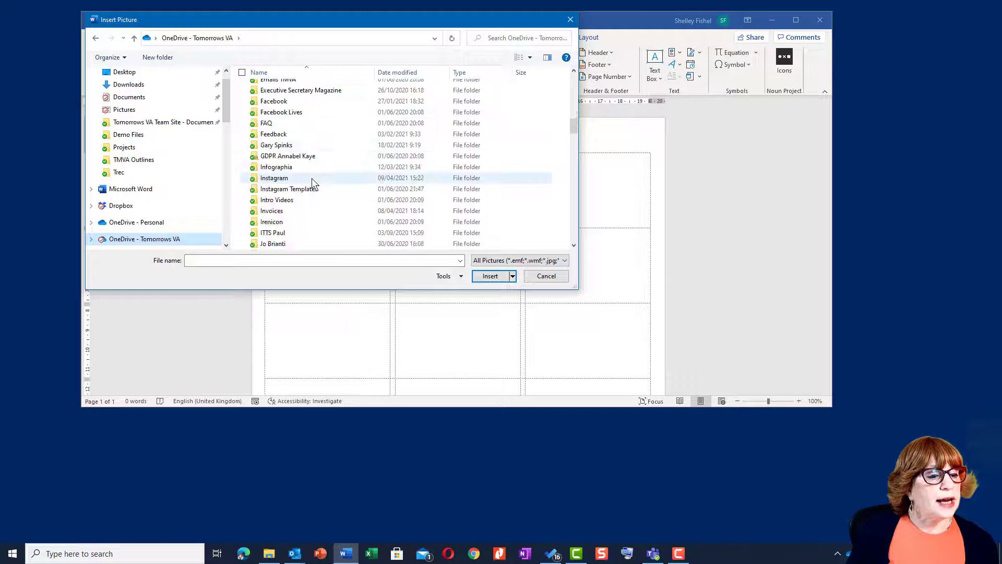
scroll("down", 3)
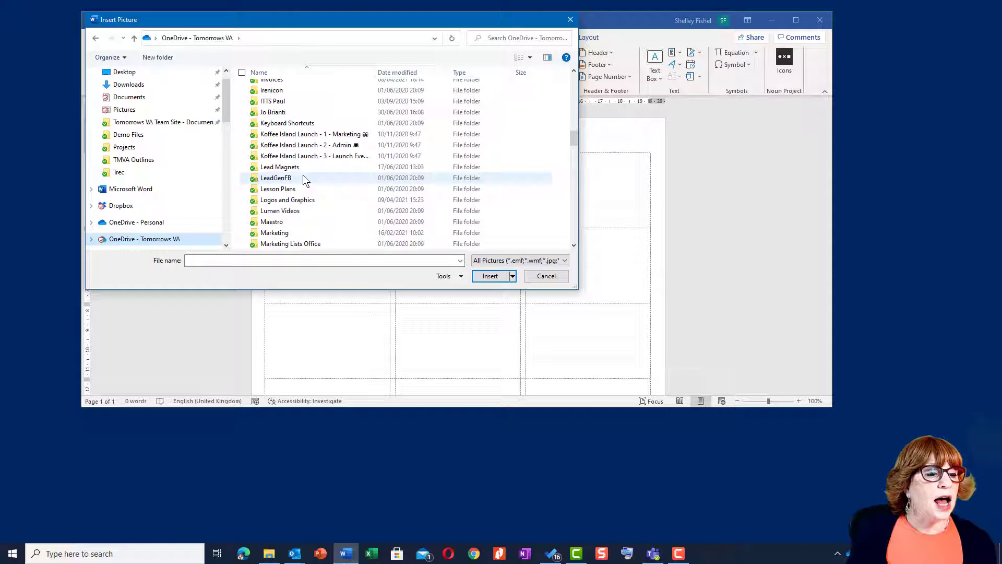
double_click(286, 199)
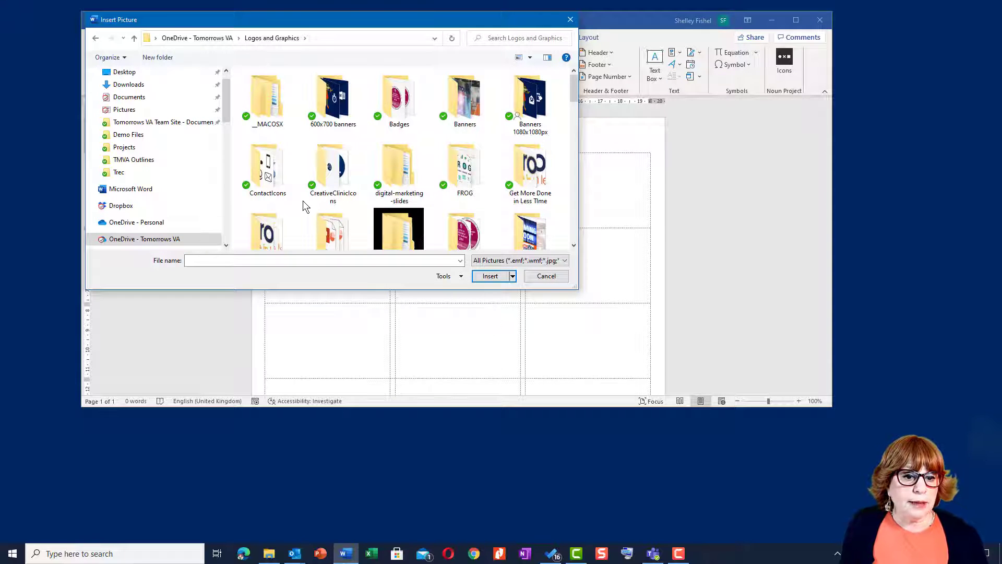
double_click(531, 166)
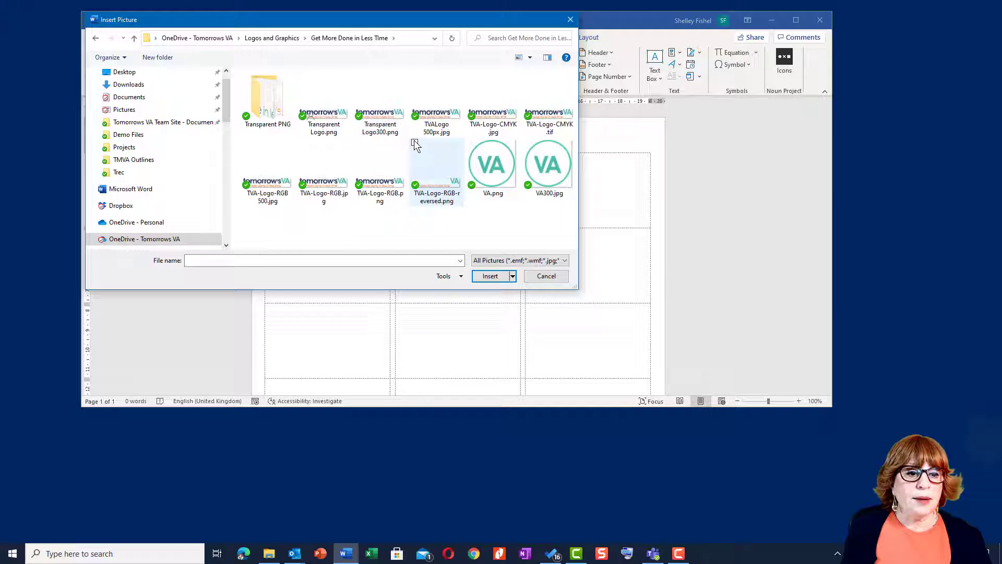
left_click(490, 276)
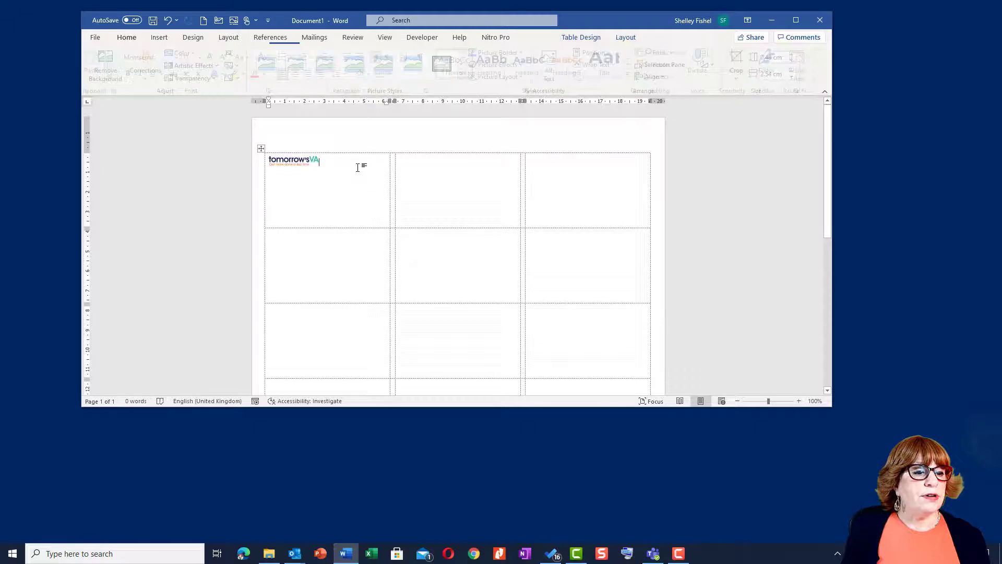
left_click(127, 37)
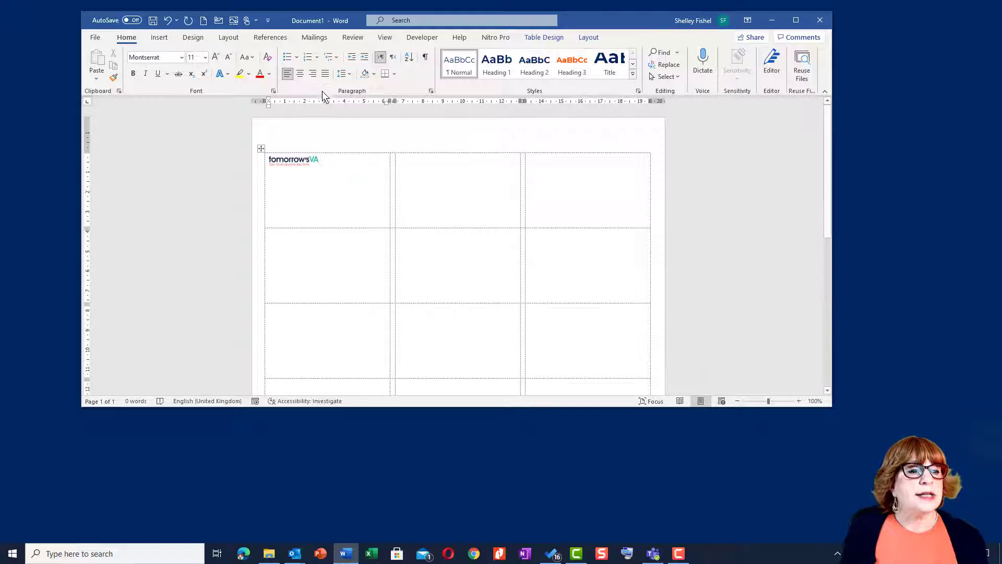
Step: Bring up the Select Recipients choices on the Mailings ribbon
left_click(314, 37)
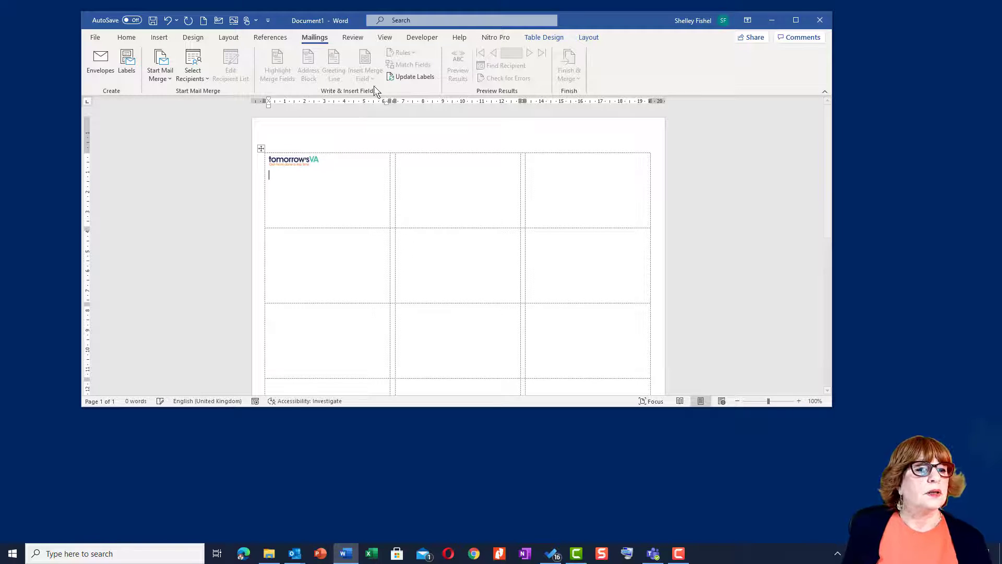
left_click(192, 63)
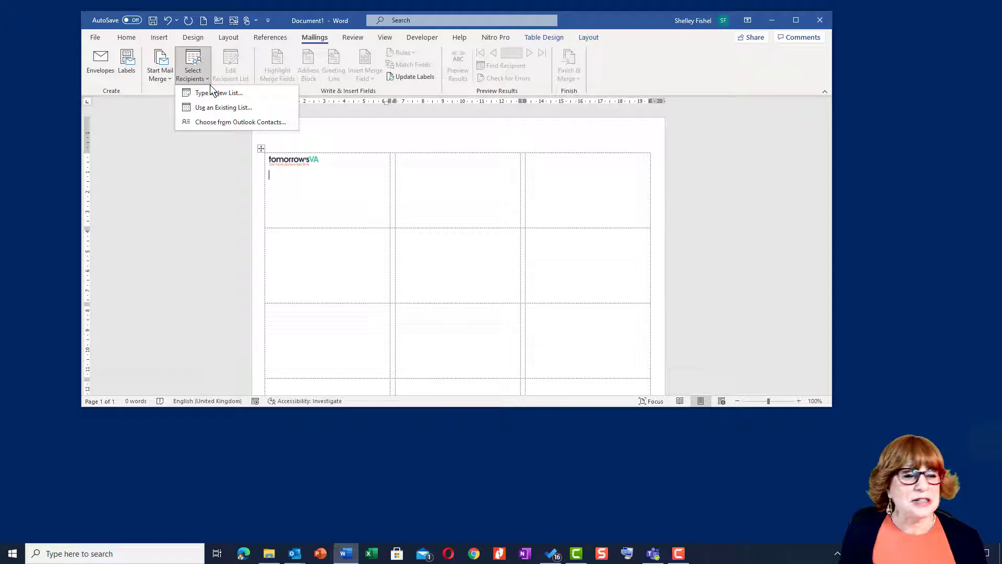
mouse_move(223, 106)
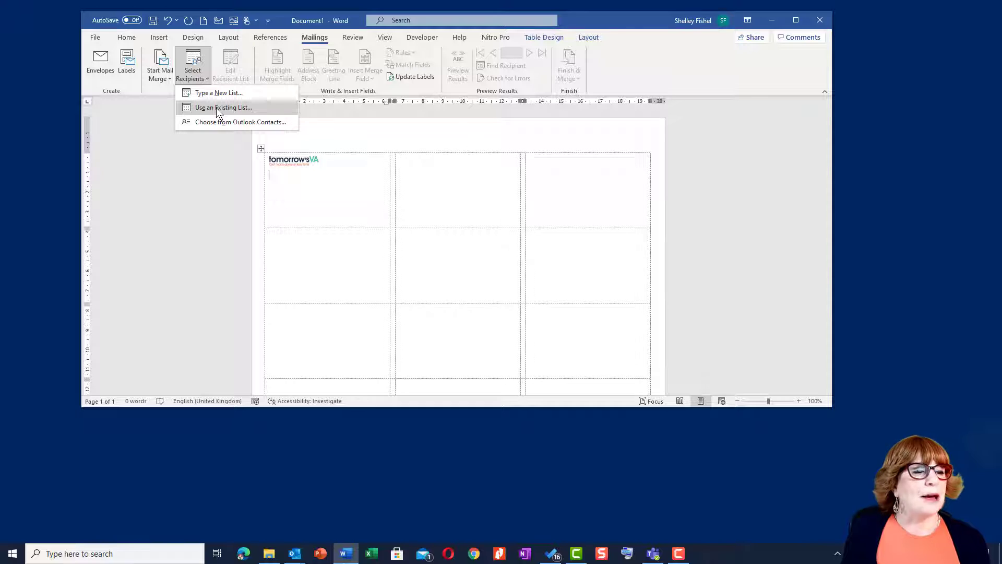
Step: Use an existing list and browse OneDrive to the contacts workbook as the recipient source
left_click(224, 107)
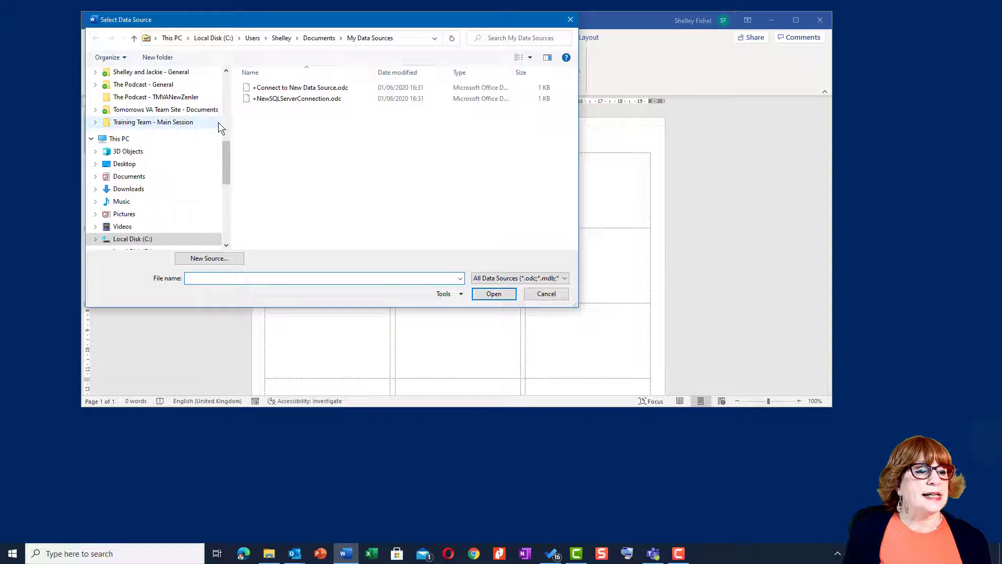
scroll("up", 3)
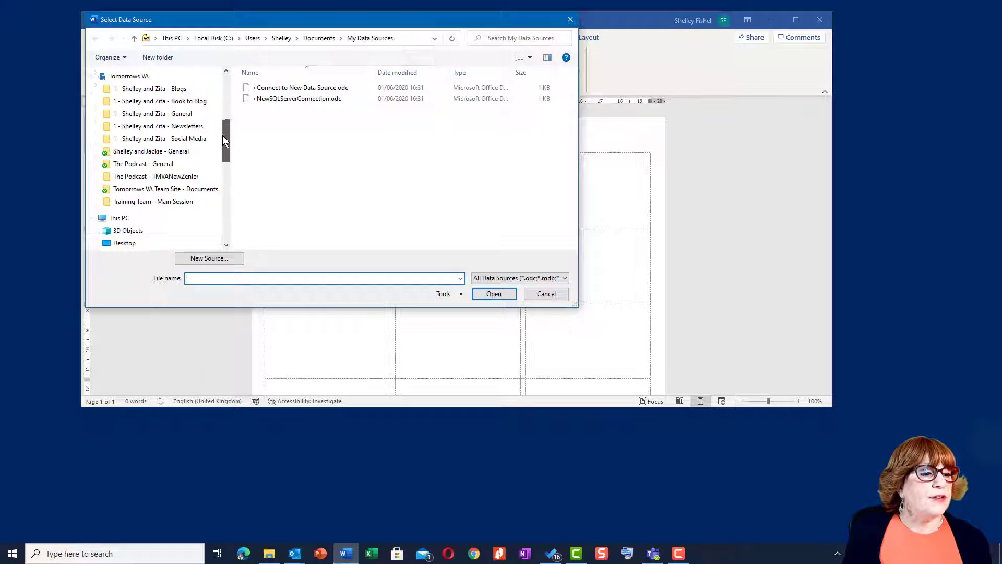
left_click(144, 126)
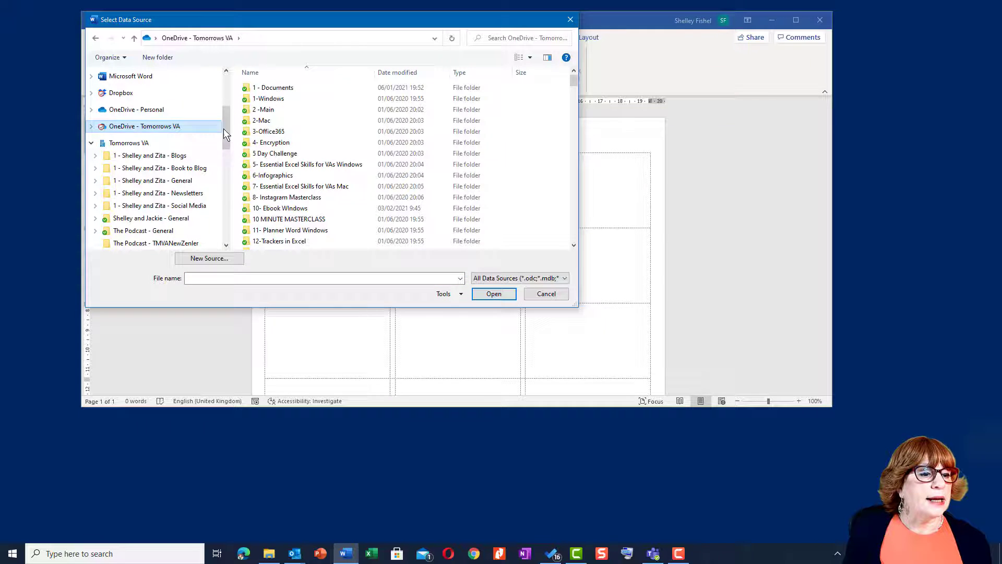
scroll("down", 3)
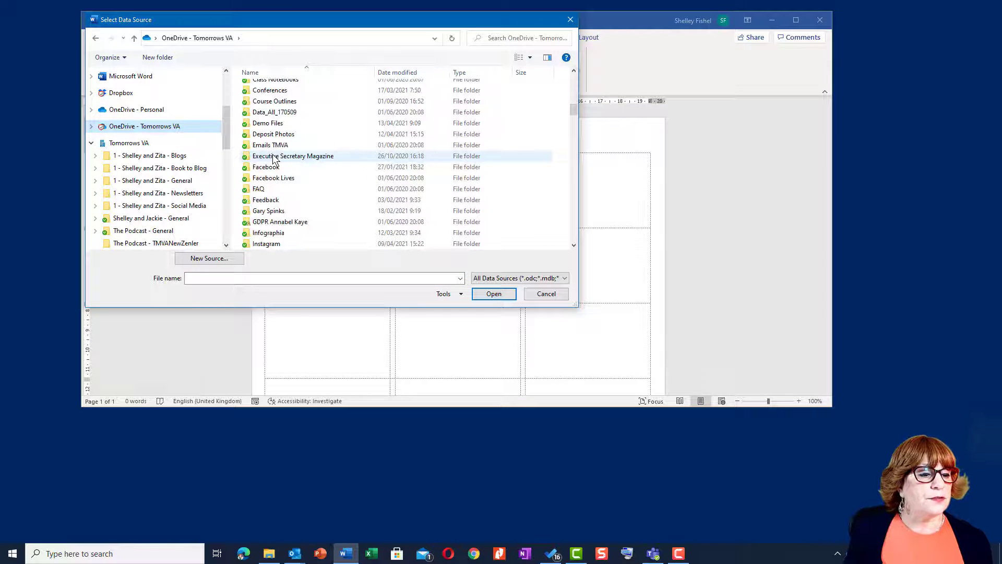
double_click(268, 123)
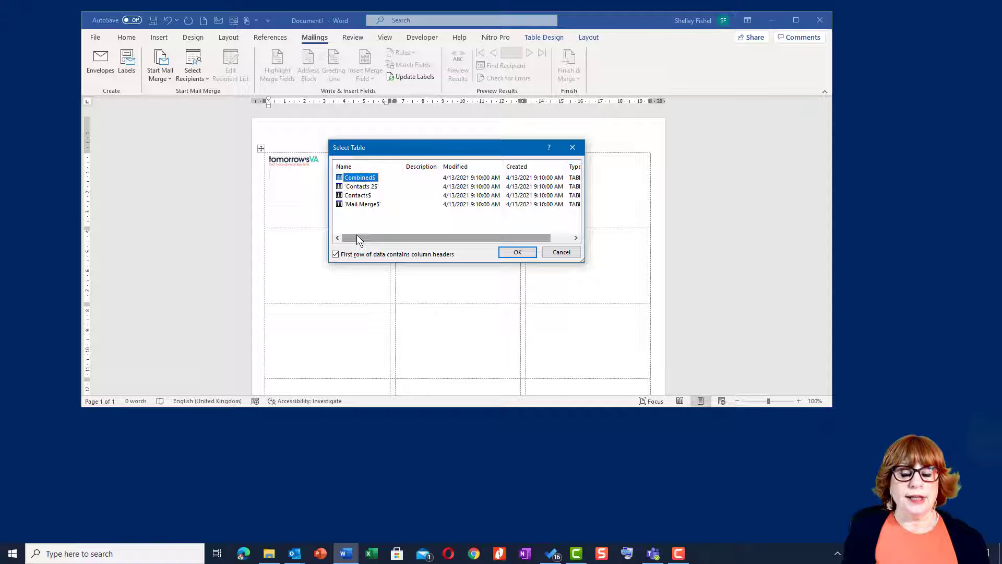
left_click(364, 203)
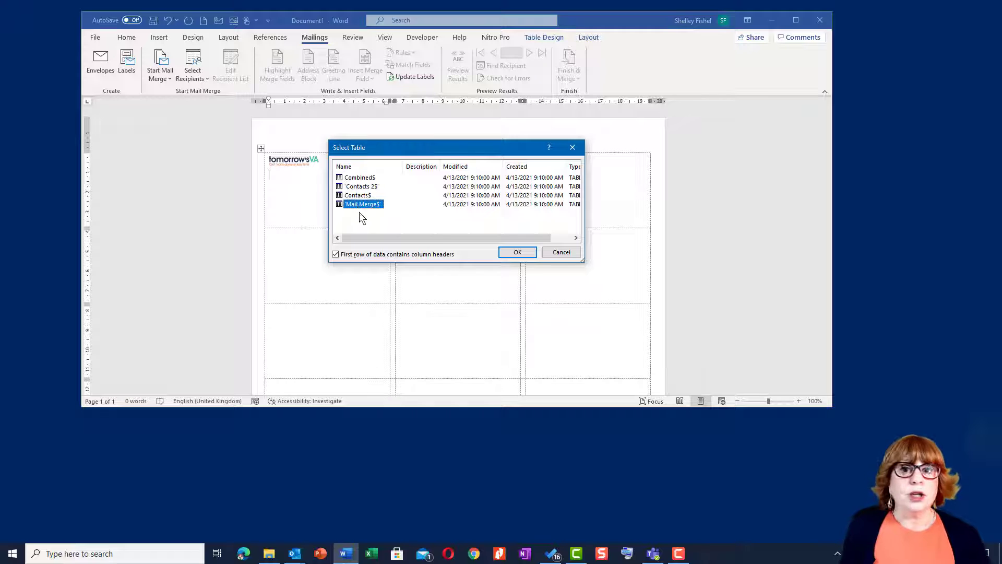
Step: Connect the Mail Merge$ sheet as the recipient list, adding Next Record fields to later labels
left_click(517, 252)
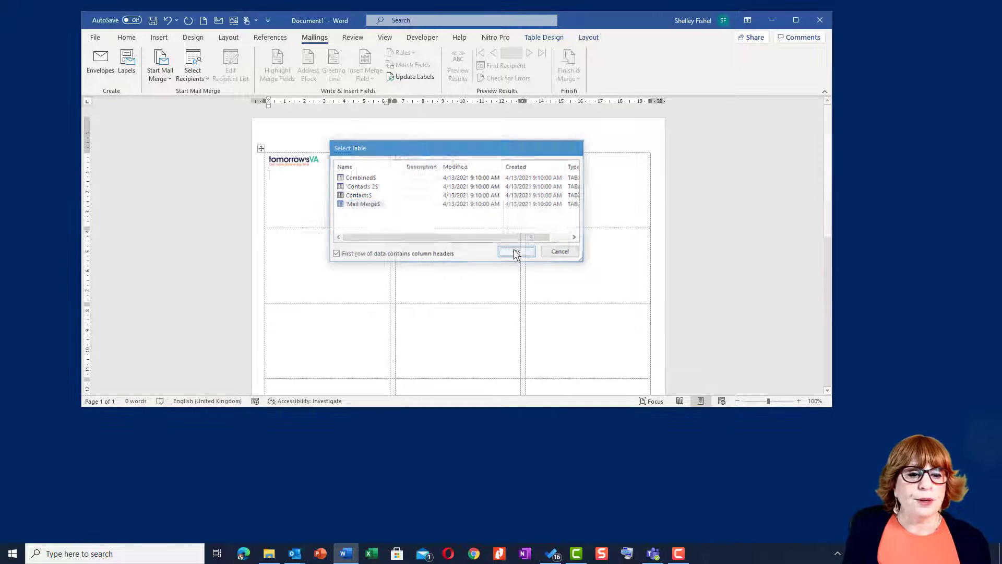
left_click(516, 250)
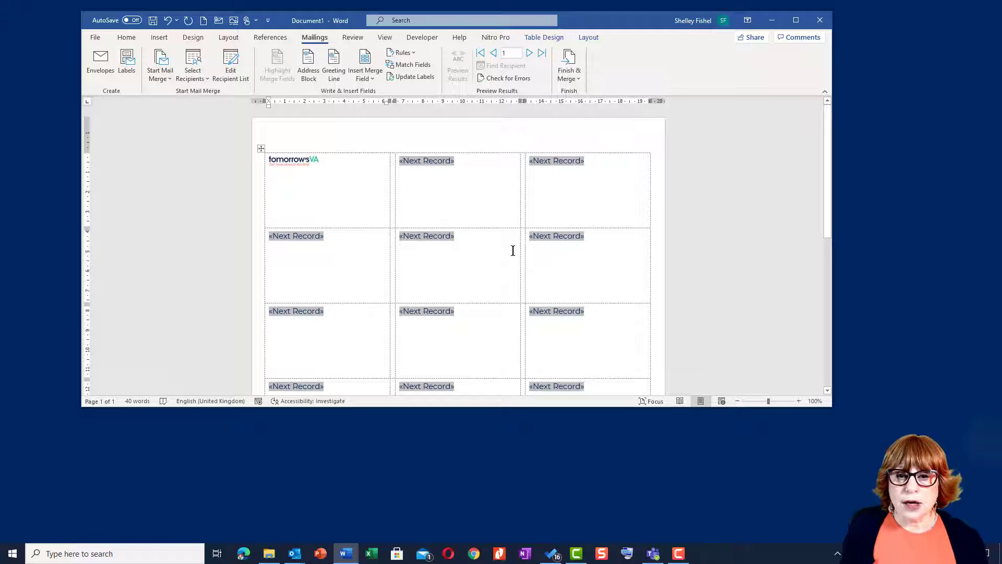
Step: Place the cursor below the logo and list the insertable merge fields
left_click(269, 175)
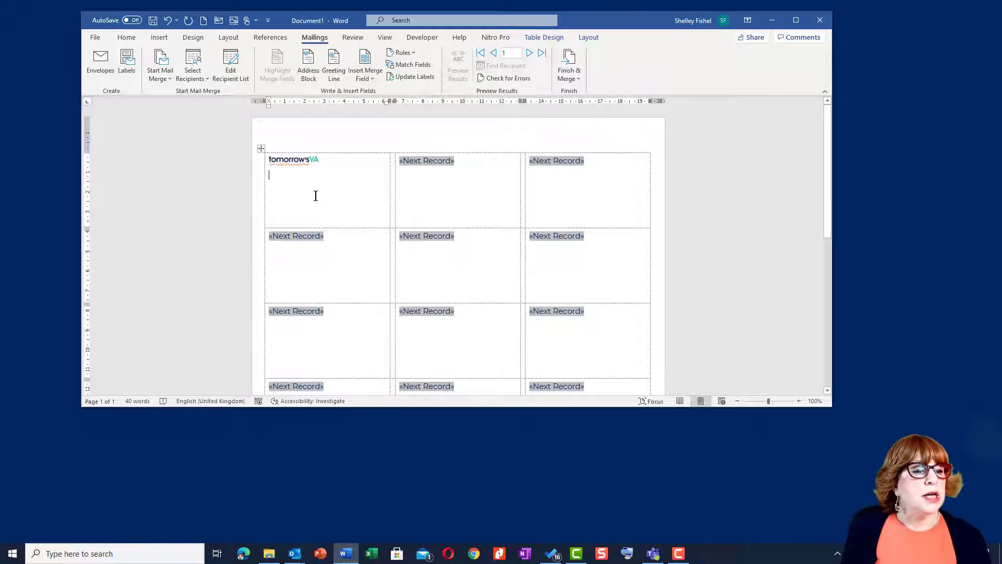
mouse_move(366, 66)
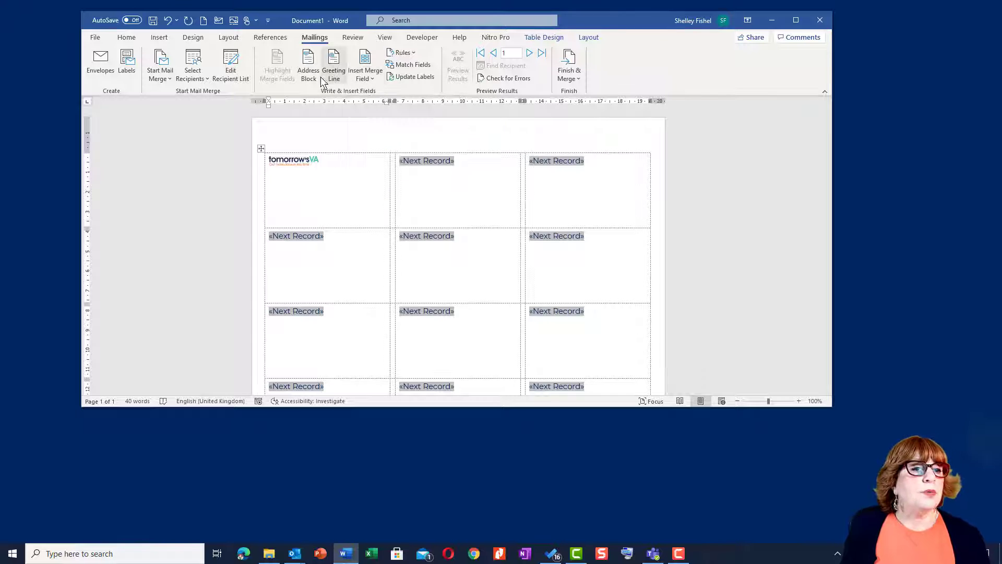
mouse_move(308, 64)
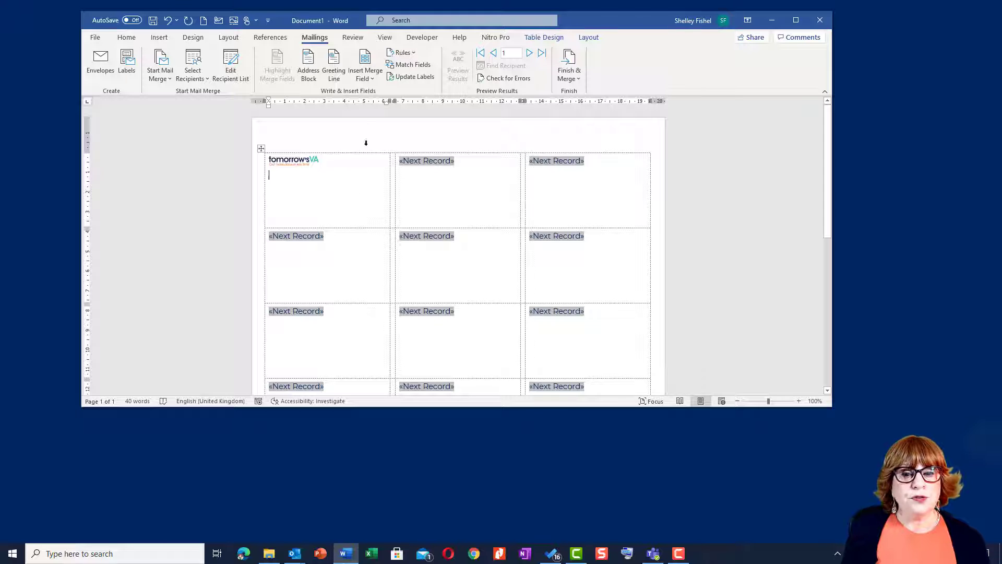
left_click(364, 66)
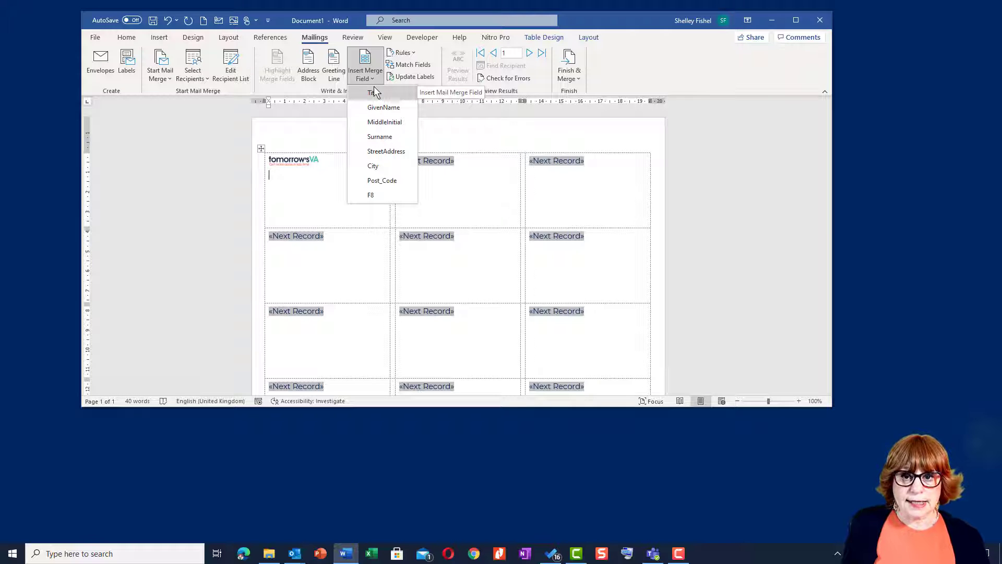
mouse_move(383, 108)
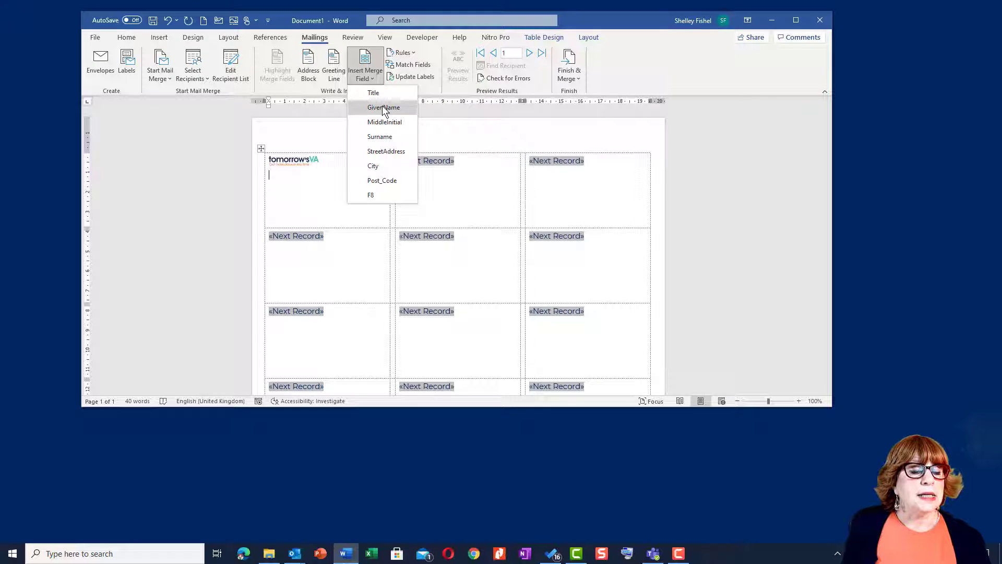
Step: Insert GivenName, Surname, StreetAddress, City and Post_Code merge fields as an address block
left_click(382, 106)
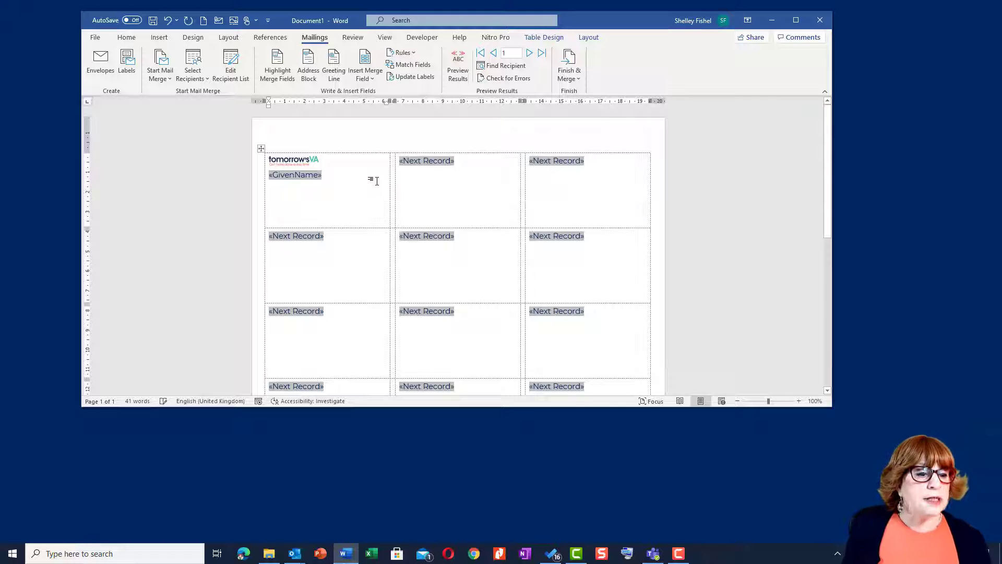
left_click(365, 66)
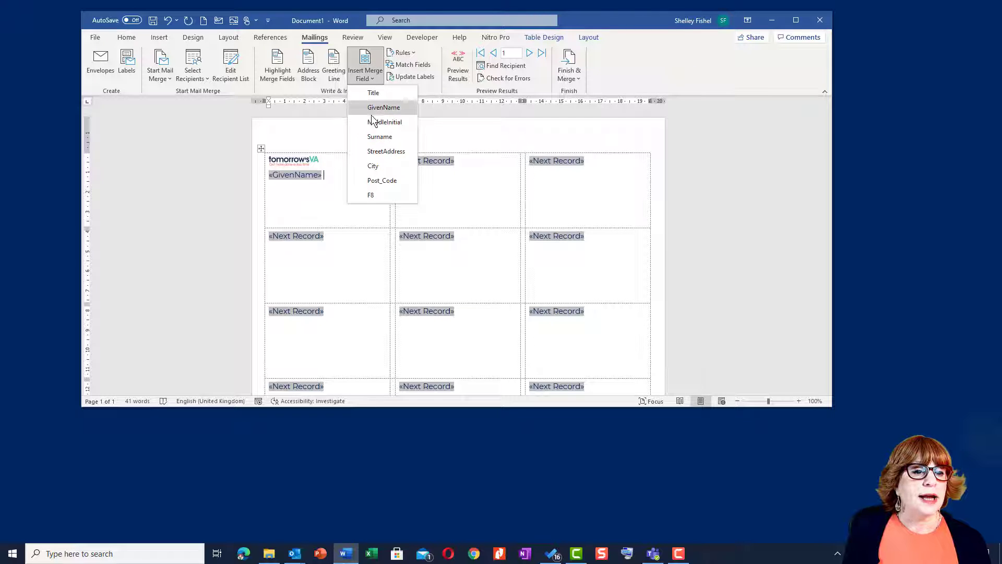
left_click(380, 136)
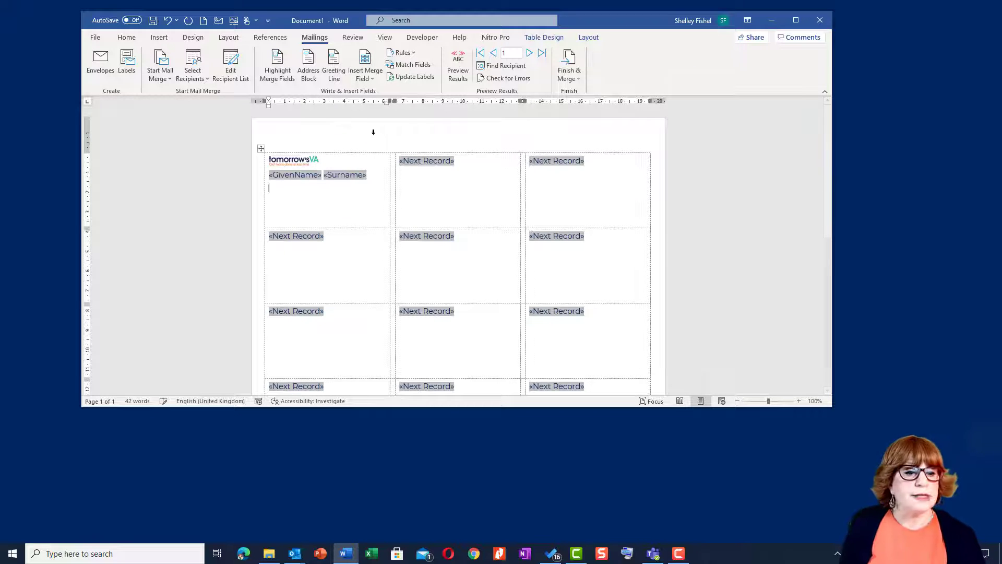
left_click(366, 64)
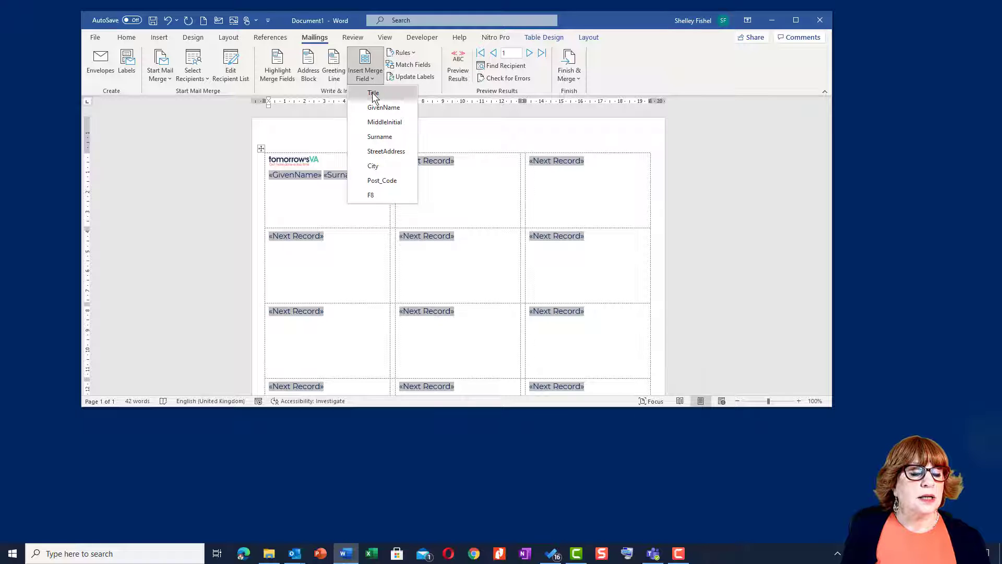
left_click(386, 152)
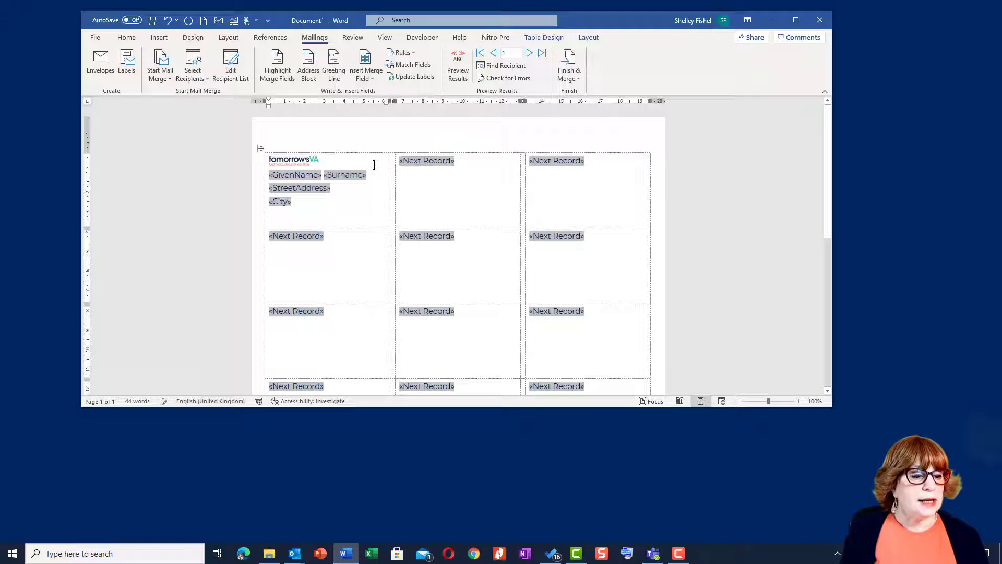
left_click(364, 64)
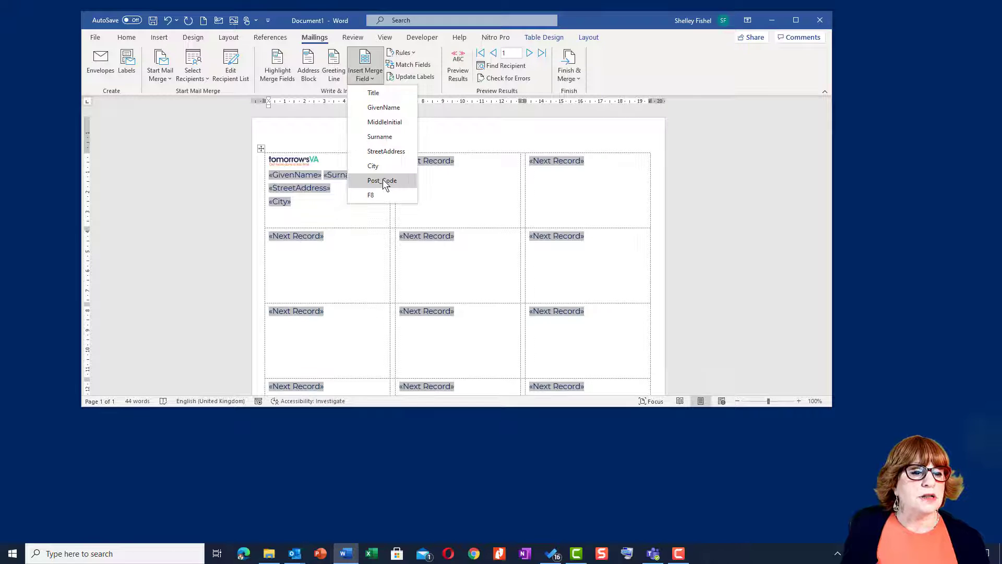
left_click(382, 181)
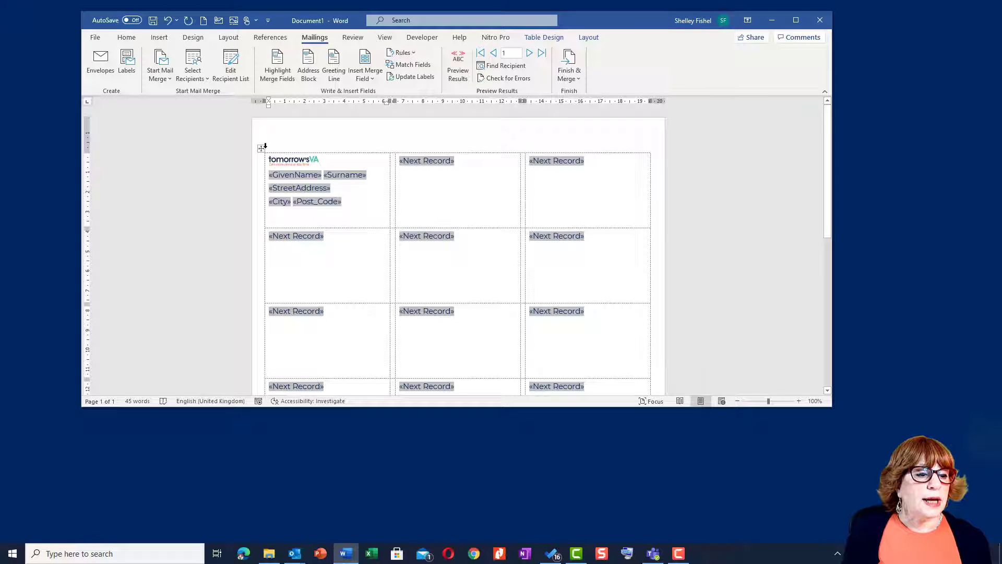
Step: Select the whole label table and centre every cell's content horizontally and vertically
left_click(261, 148)
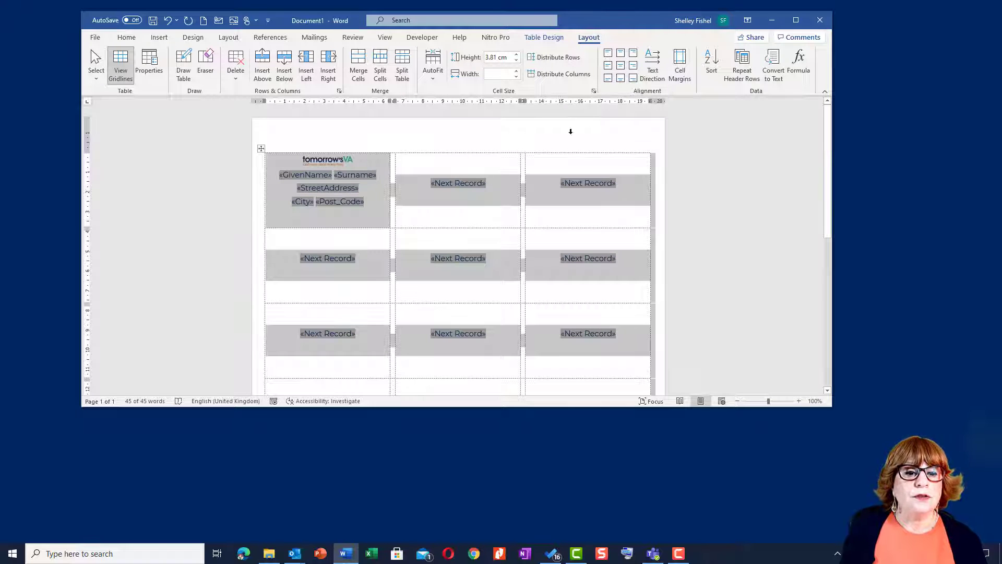
mouse_move(620, 70)
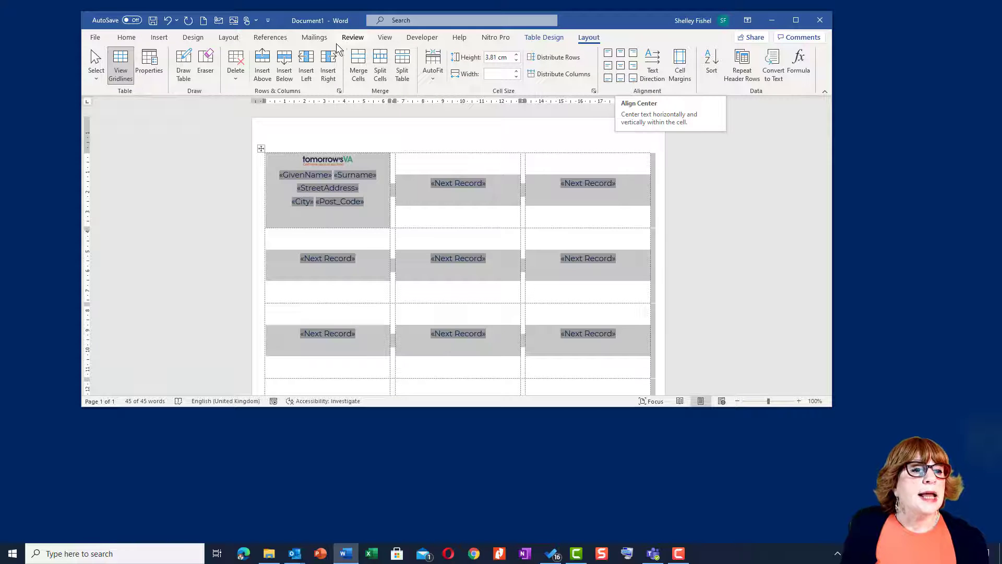
left_click(314, 37)
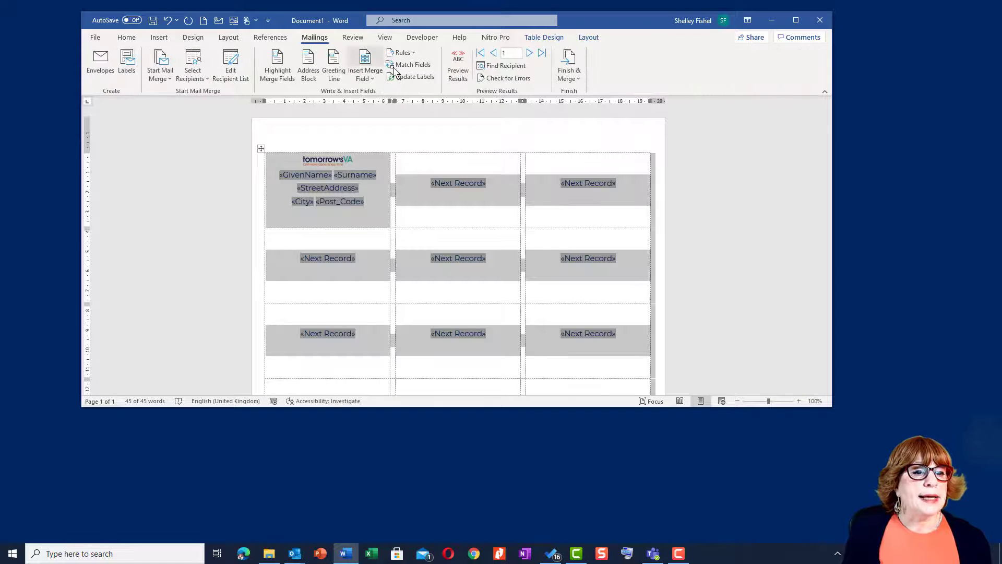
Step: Propagate the logo and address fields to all labels via Update Labels and preview real contact data
left_click(415, 76)
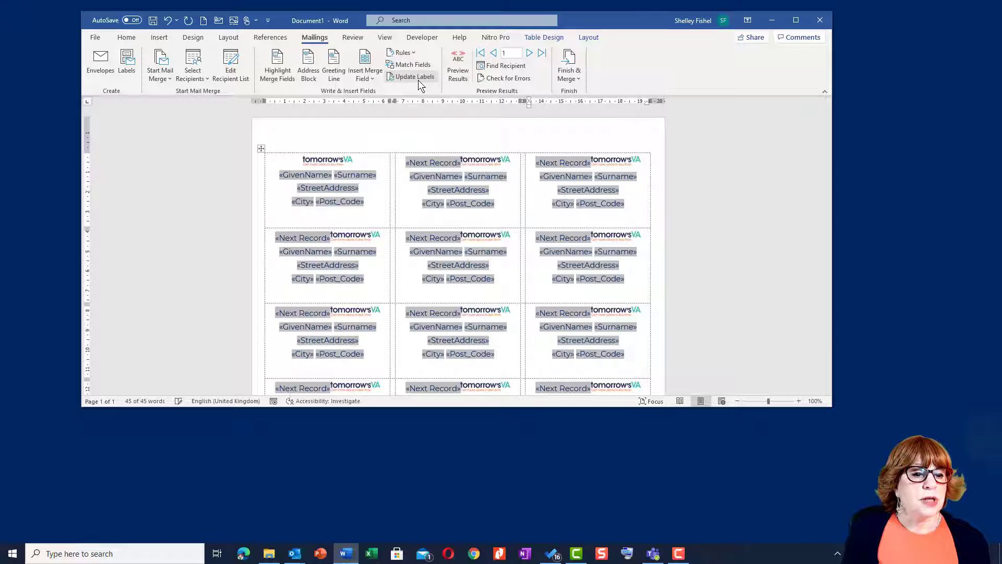
left_click(414, 77)
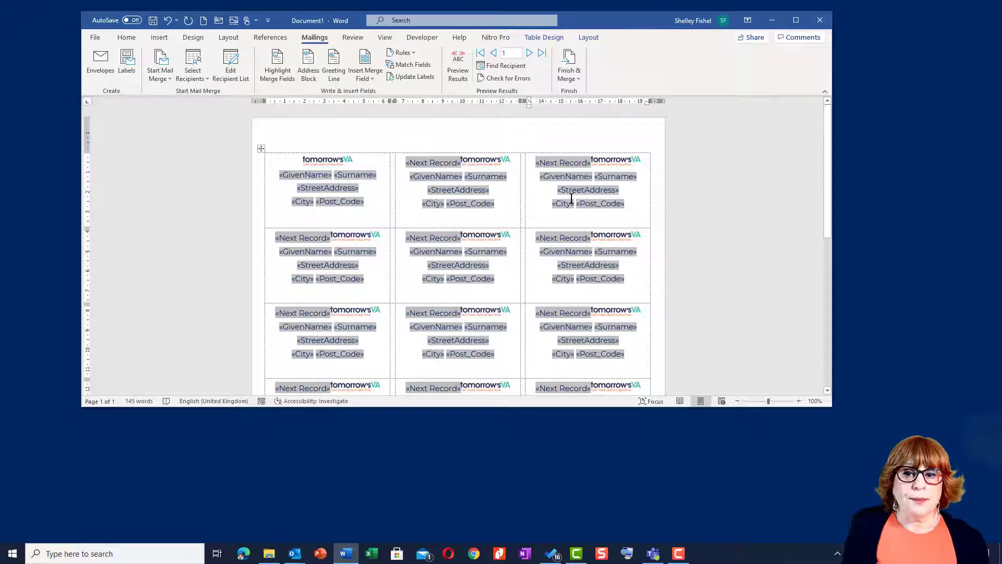
left_click(457, 64)
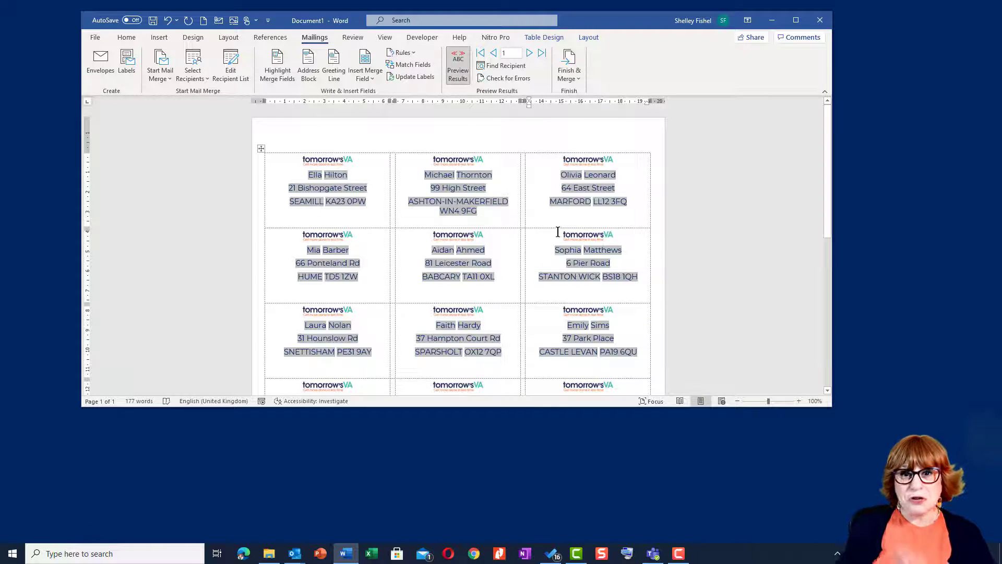
mouse_move(584, 244)
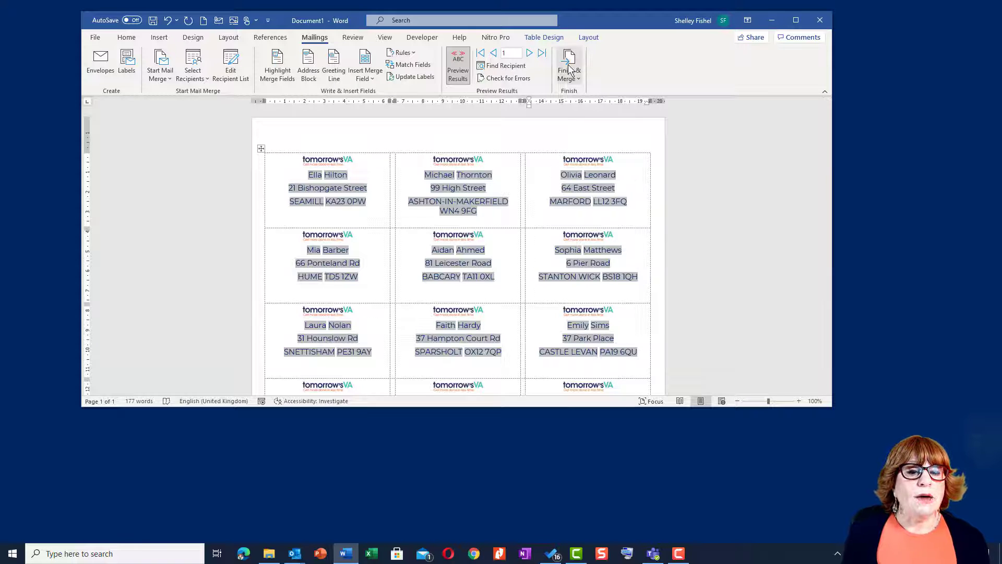
Step: Finish & Merge all records into a new Labels1 document of filled-in contact labels
left_click(568, 64)
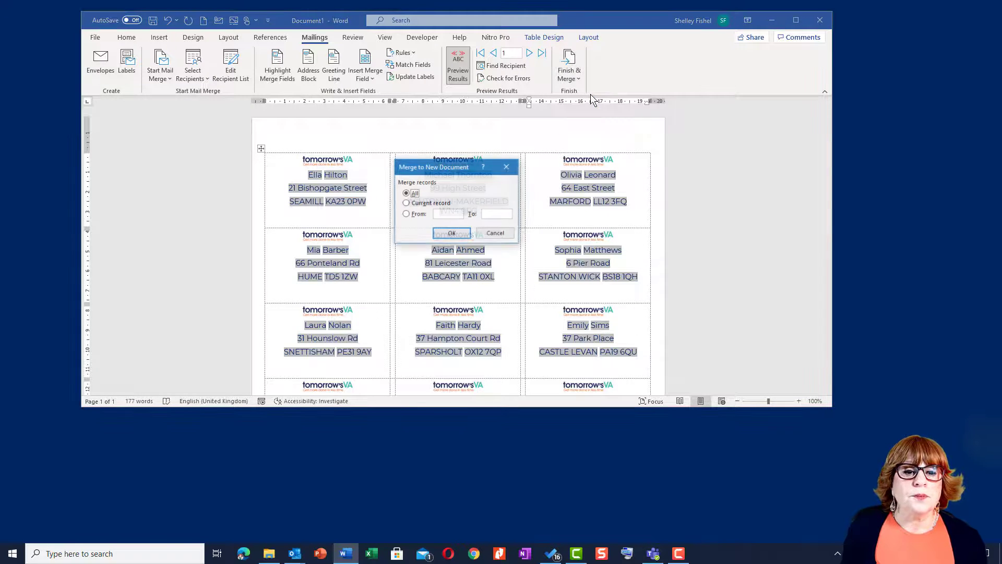
left_click(451, 233)
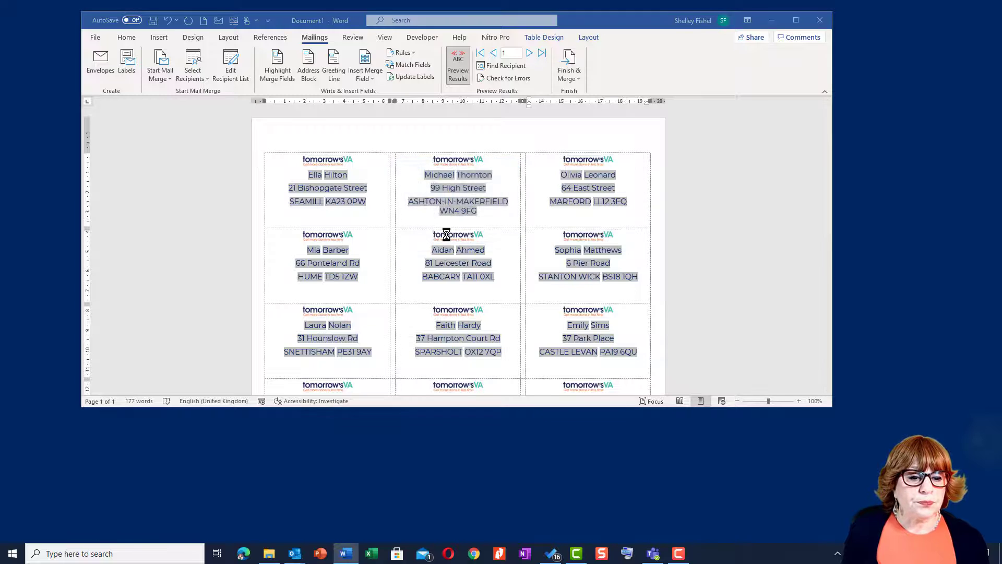
left_click(568, 63)
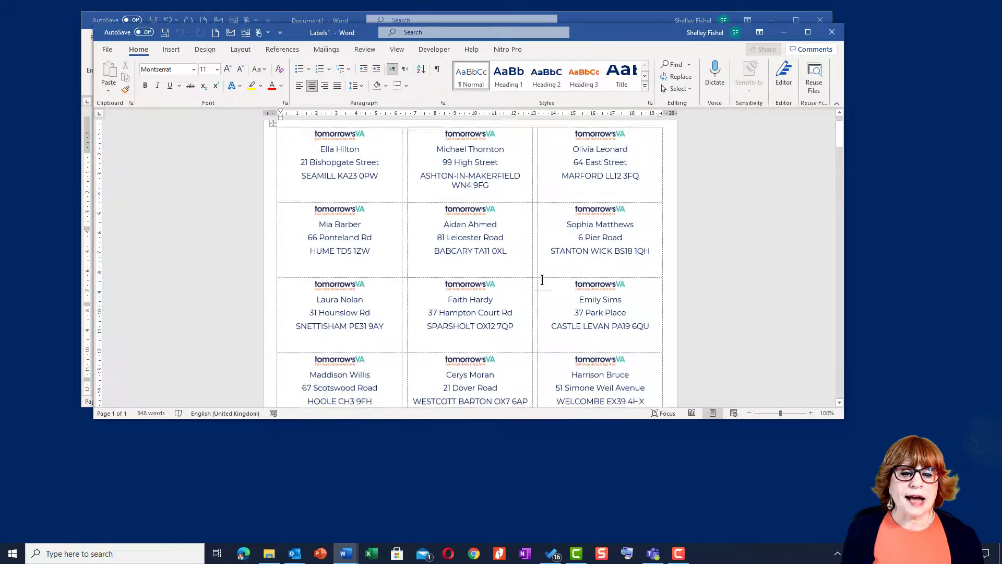
scroll("down", 3)
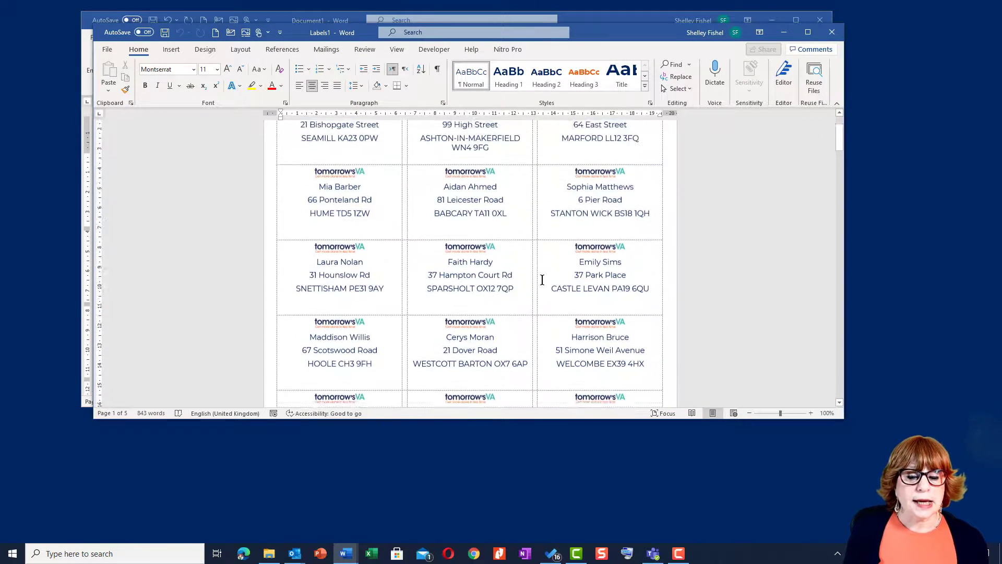
scroll("up", 3)
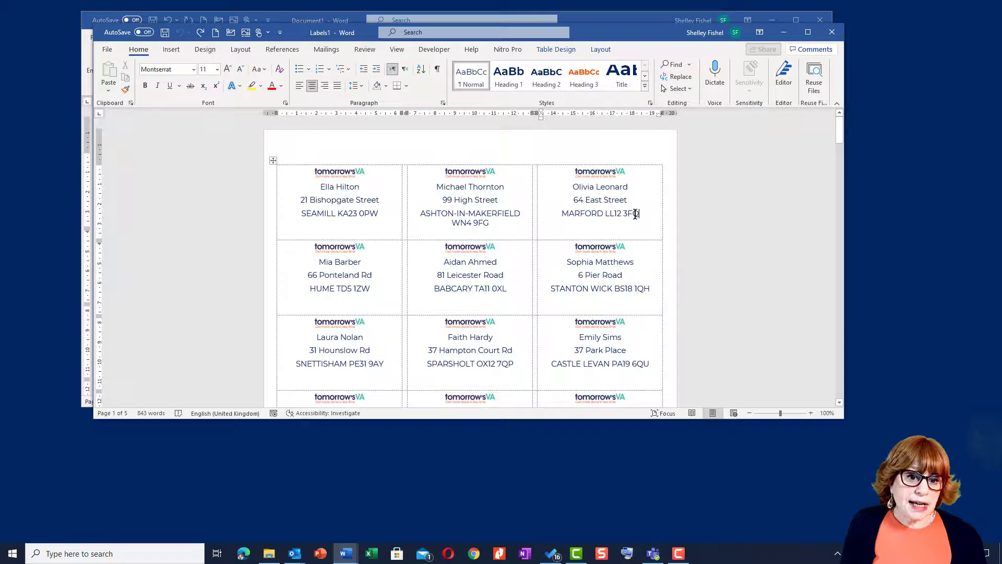
mouse_move(650, 275)
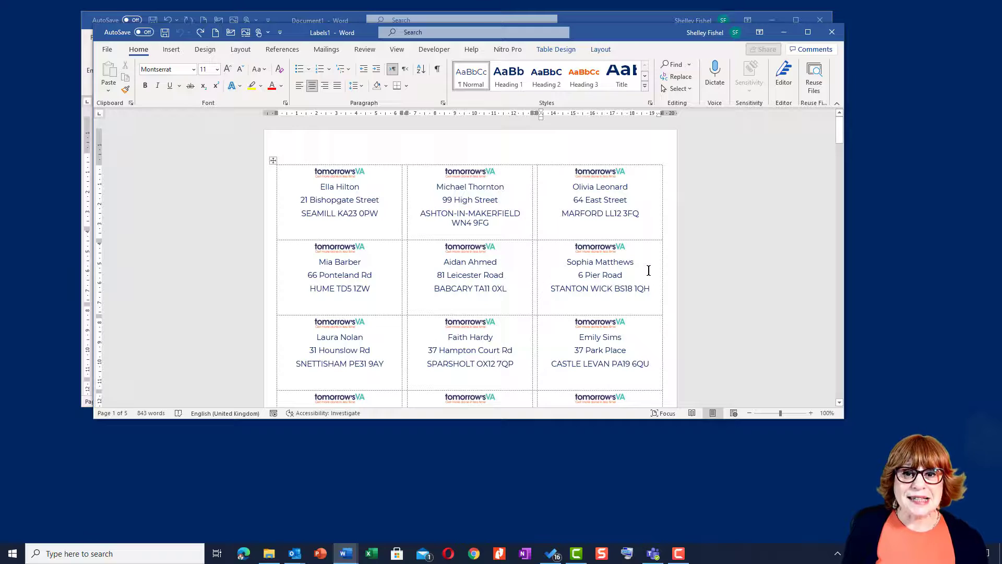
mouse_move(640, 259)
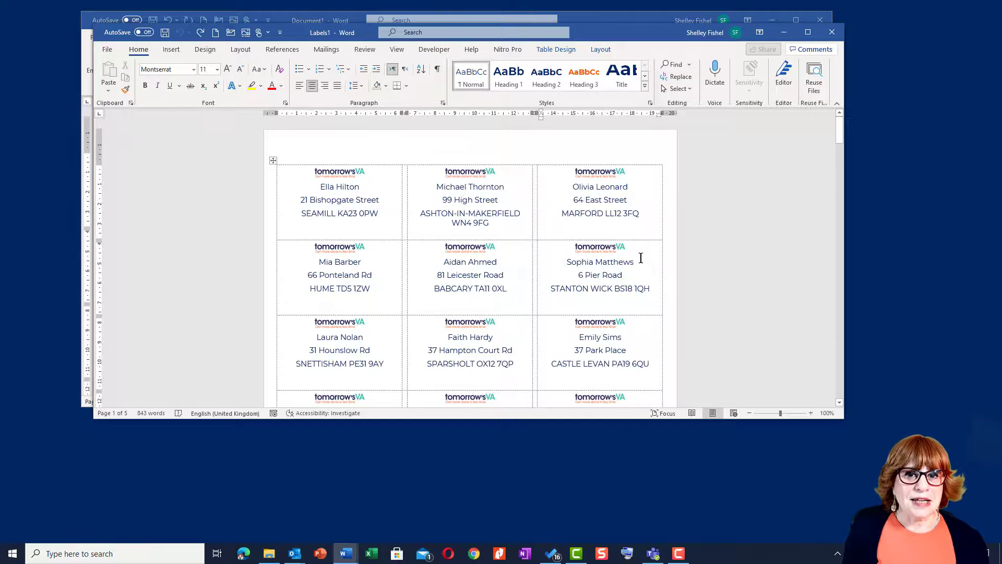